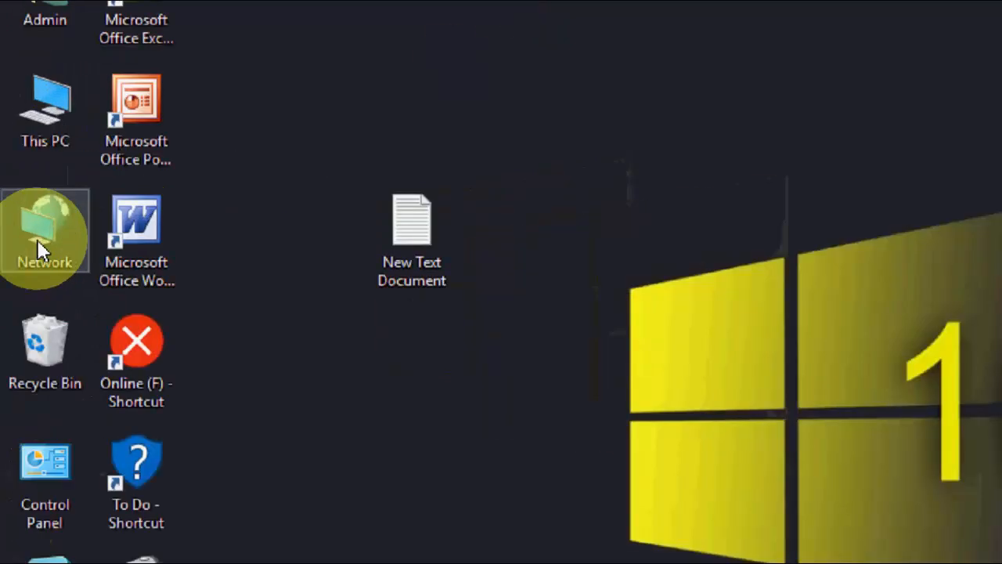
Reach the Network Connections adapter list from the desktop Network icon via Network and Sharing Center.
right_click(44, 235)
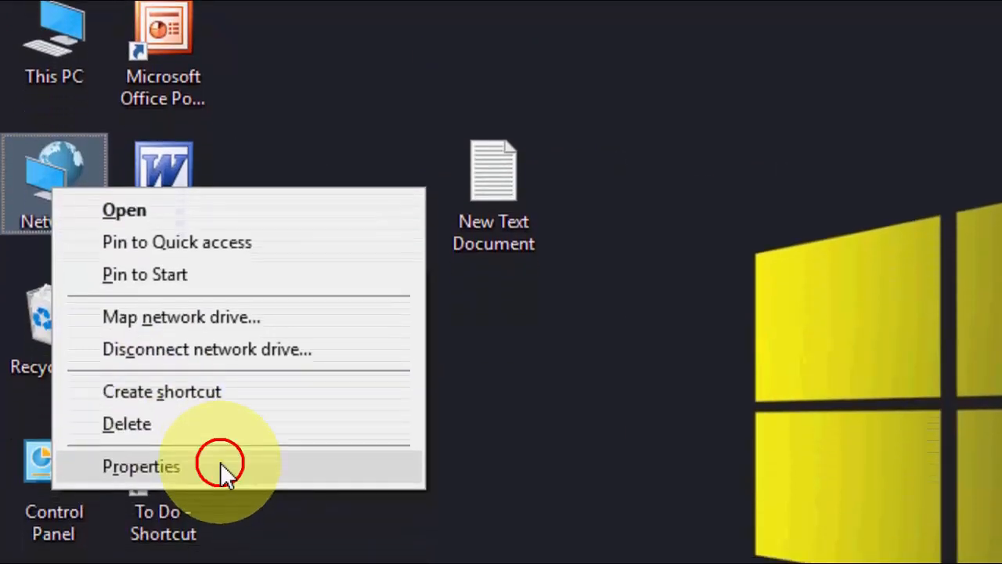
left_click(141, 467)
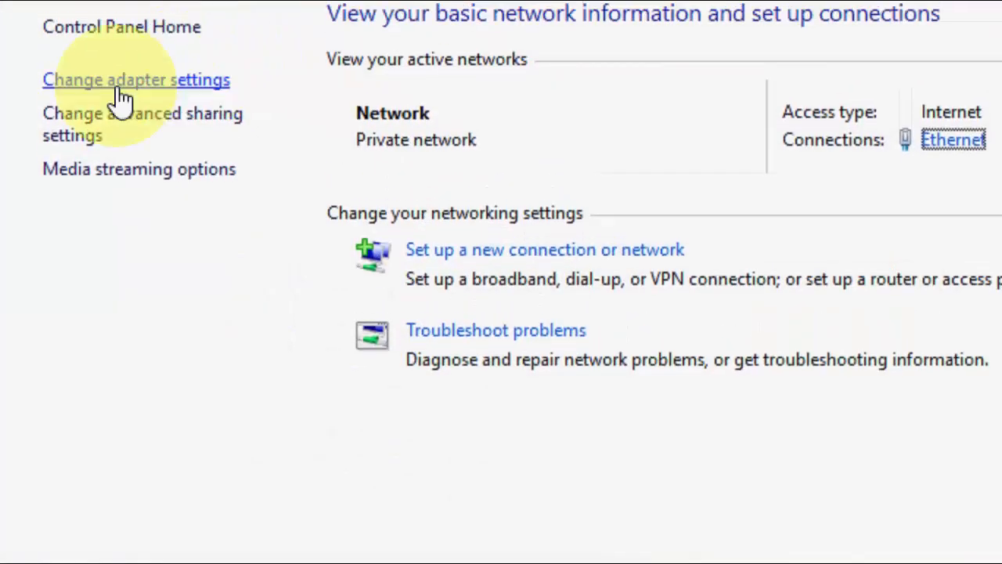
left_click(135, 78)
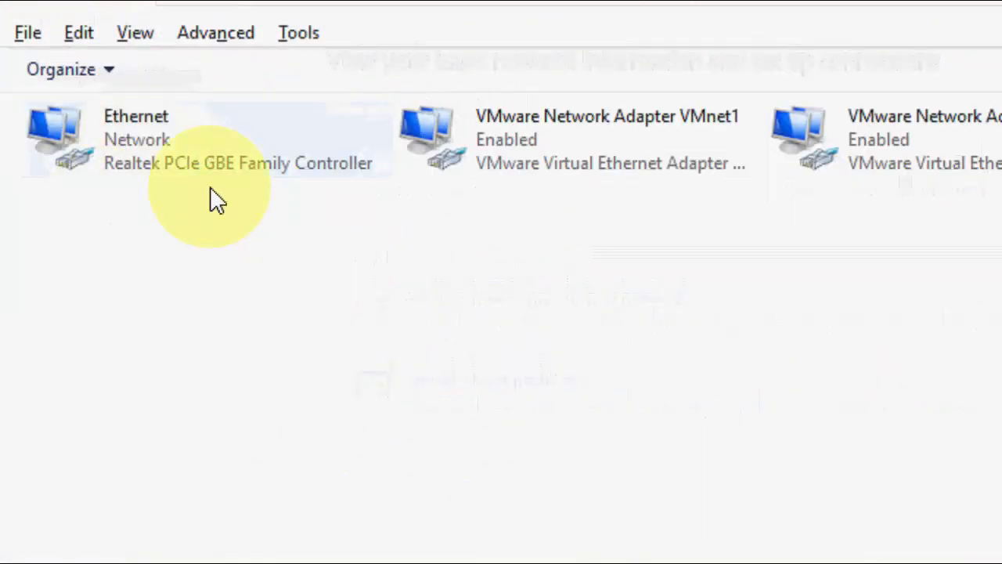
Enter IPv4 DNS servers 208.67.222.222 and 208.67.220.220 for the Ethernet adapter and confirm.
left_click(156, 149)
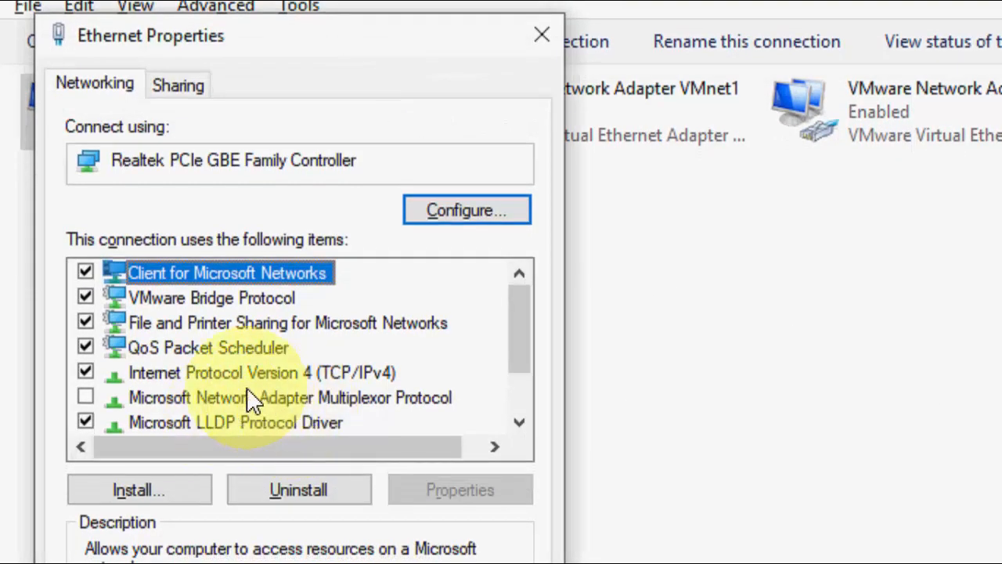
mouse_move(298, 384)
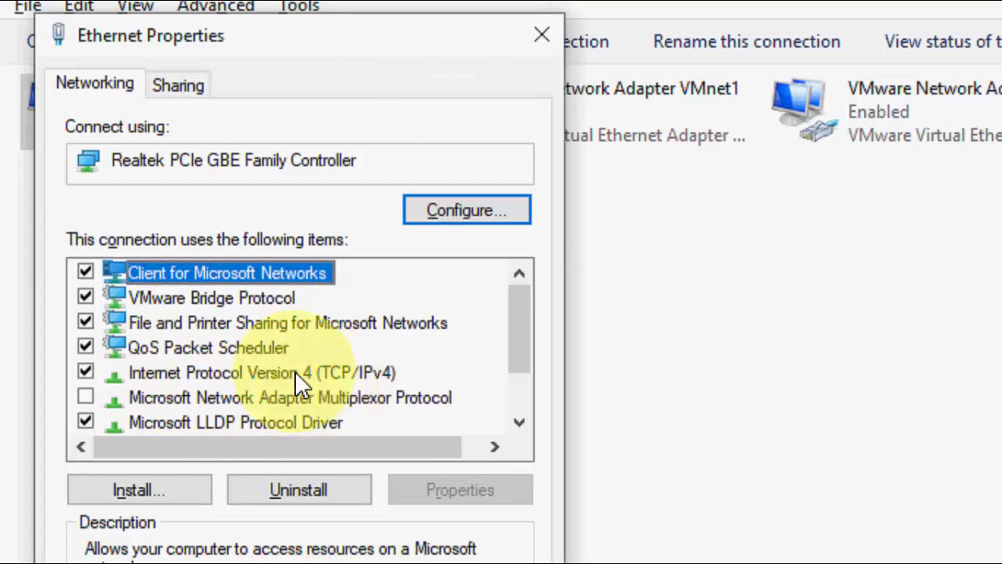
left_click(263, 372)
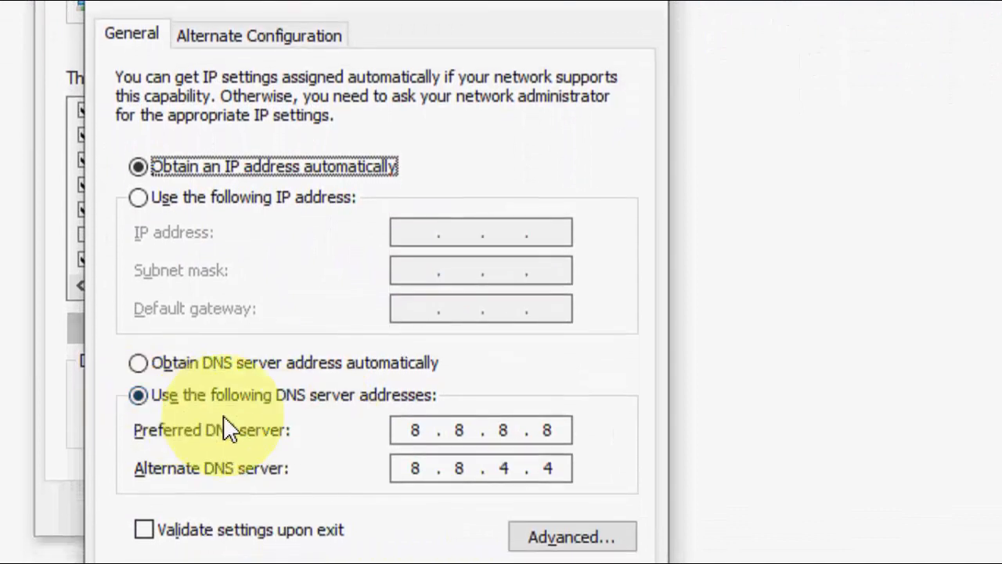
mouse_move(305, 423)
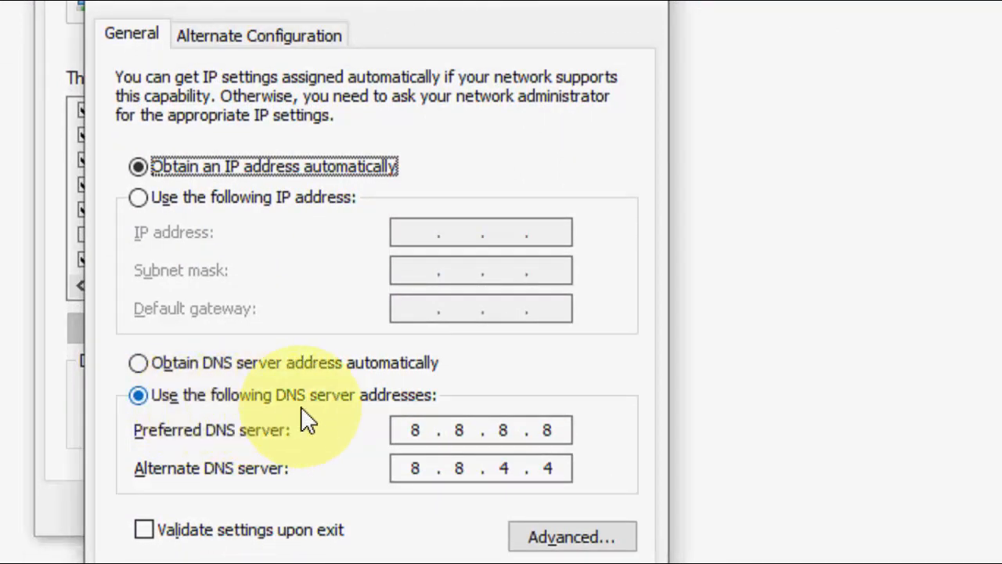
mouse_move(332, 415)
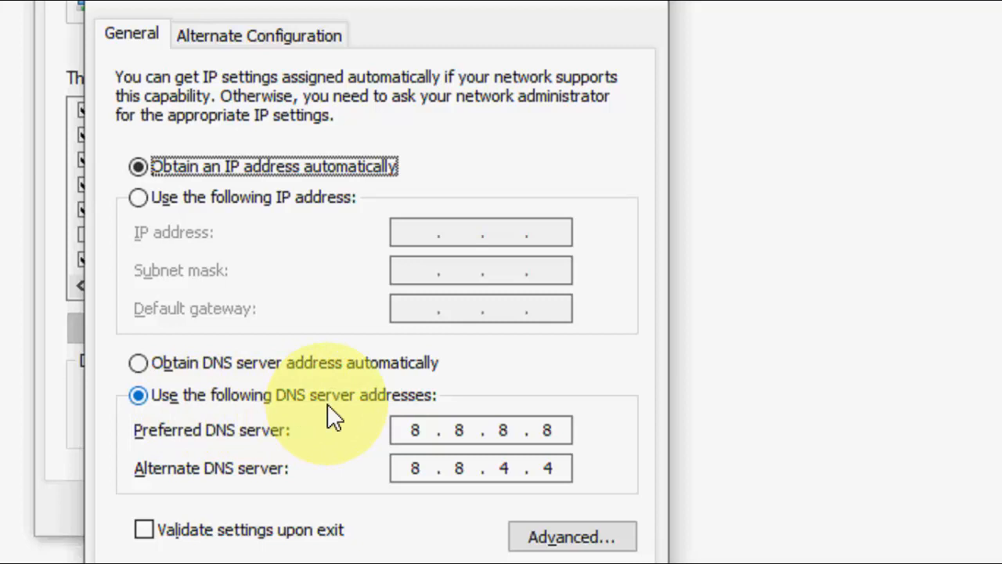
mouse_move(717, 360)
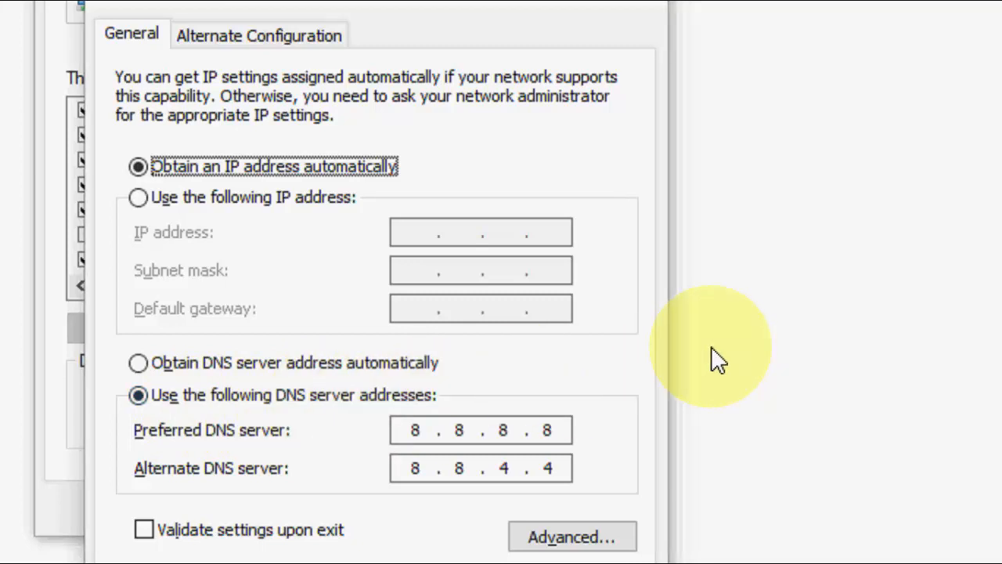
scroll("down", 3)
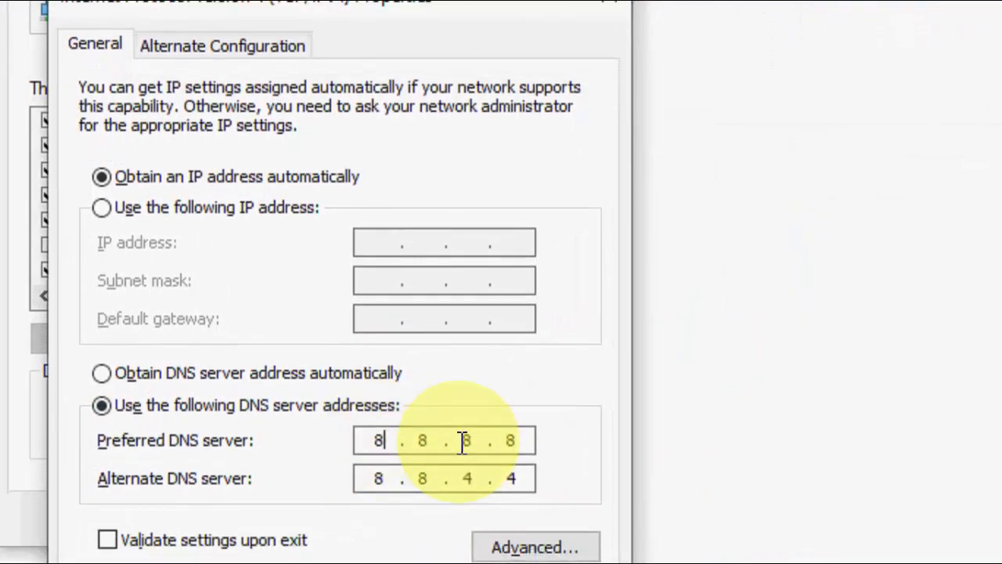
type("208.67.222.222")
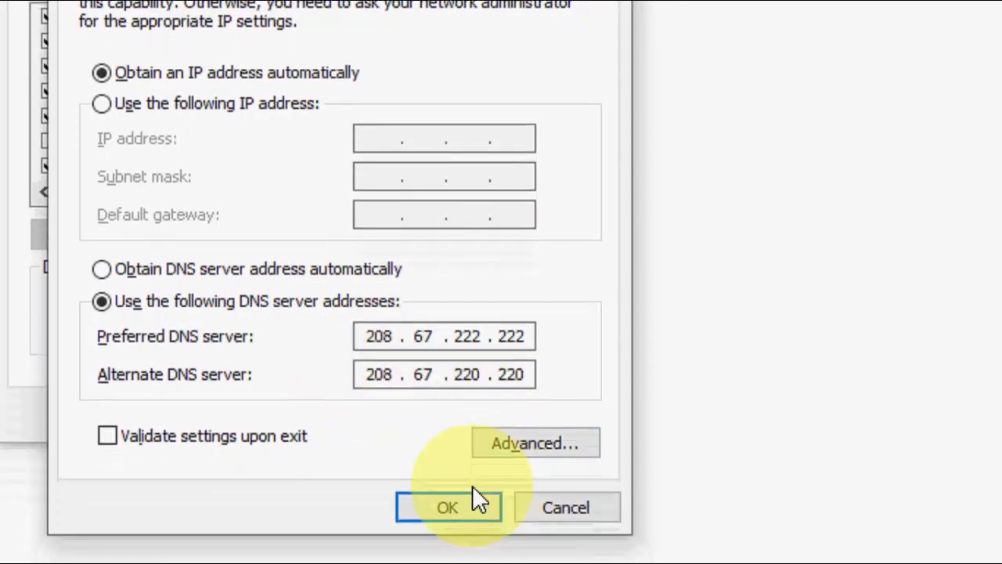
left_click(448, 507)
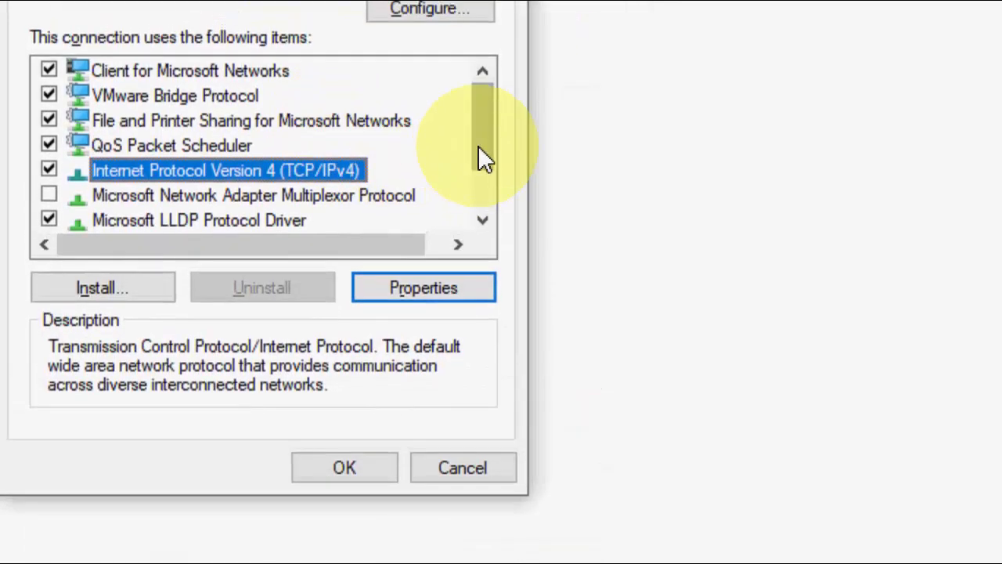
Set the Ethernet IPv6 DNS servers to 2620:0:ccc::2 and 2620:0:ccd::2 and apply the adapter properties.
scroll("down", 3)
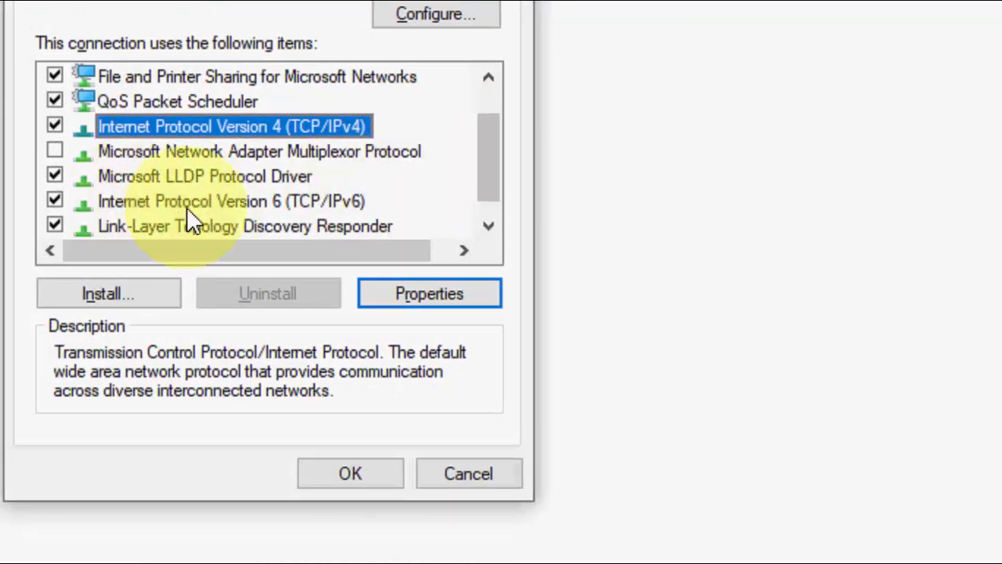
left_click(232, 200)
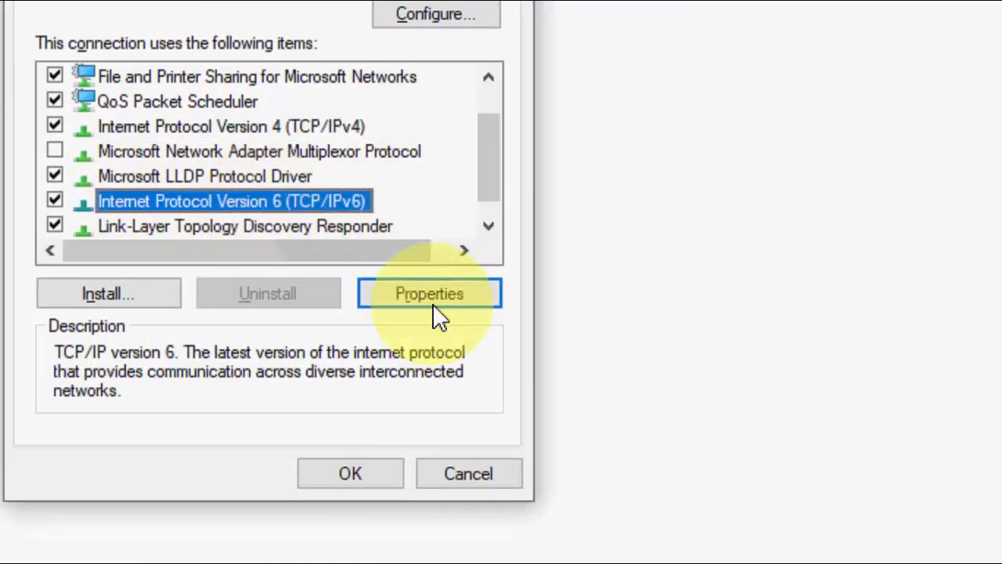
left_click(429, 293)
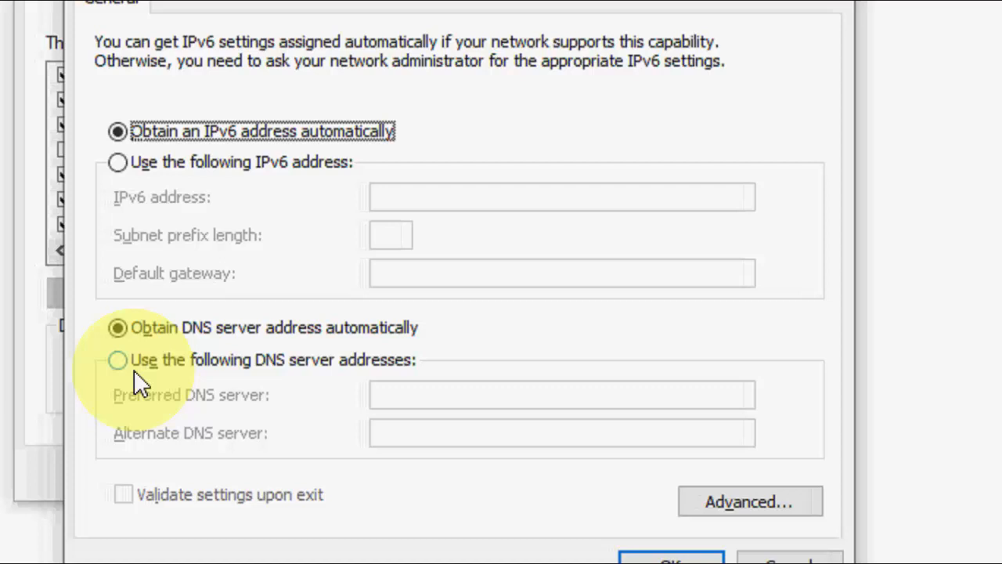
left_click(116, 359)
type("2620:0:ccd::2")
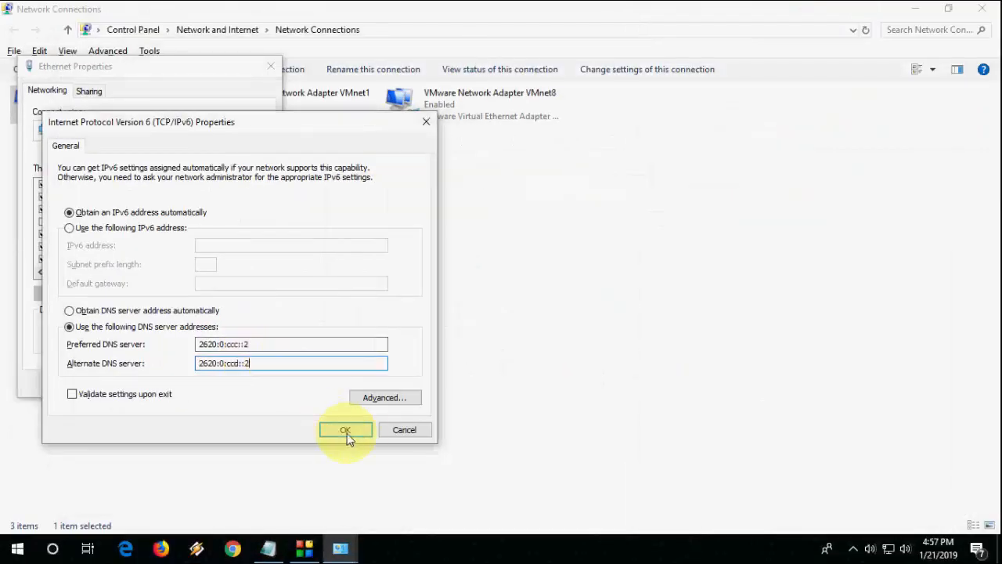
left_click(345, 429)
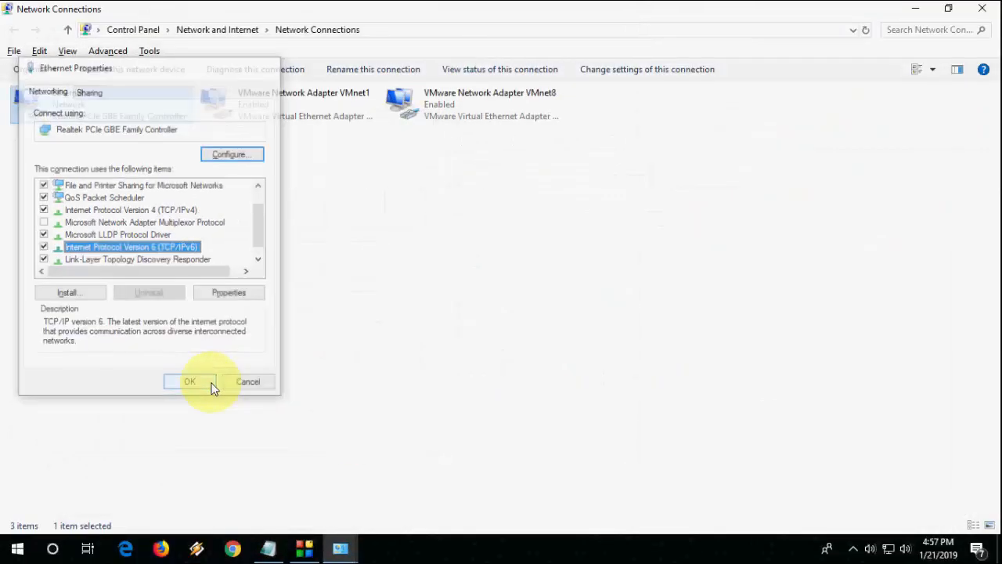
left_click(189, 382)
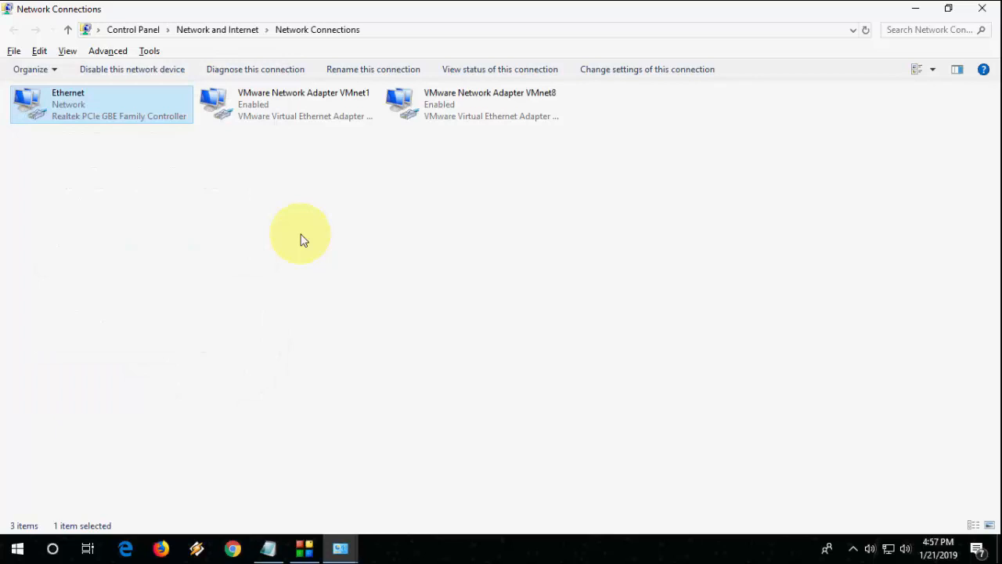
Reopen Ethernet Properties and enter IPv4 DNS servers 1.1.1.1 and 1.0.0.1.
right_click(123, 115)
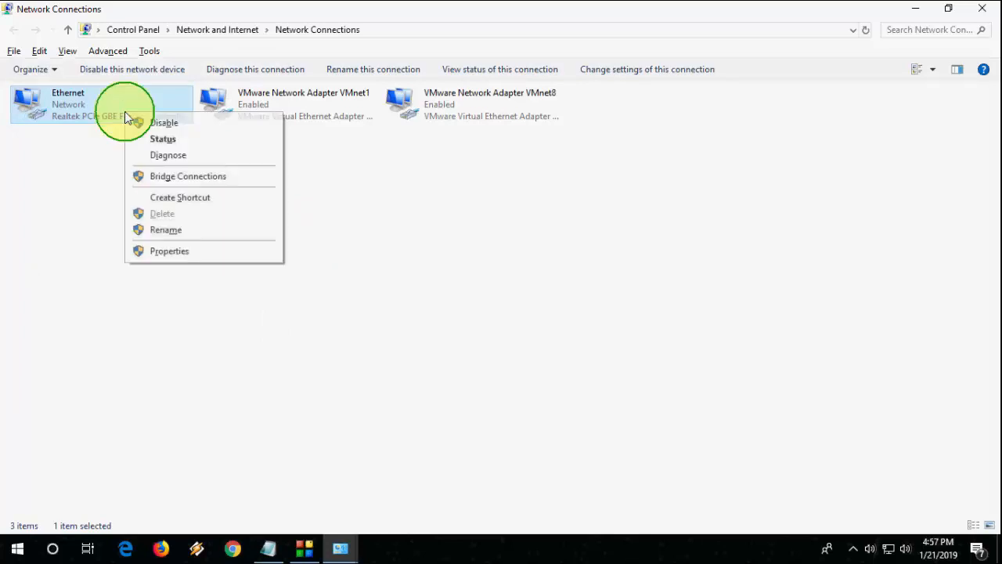
left_click(169, 251)
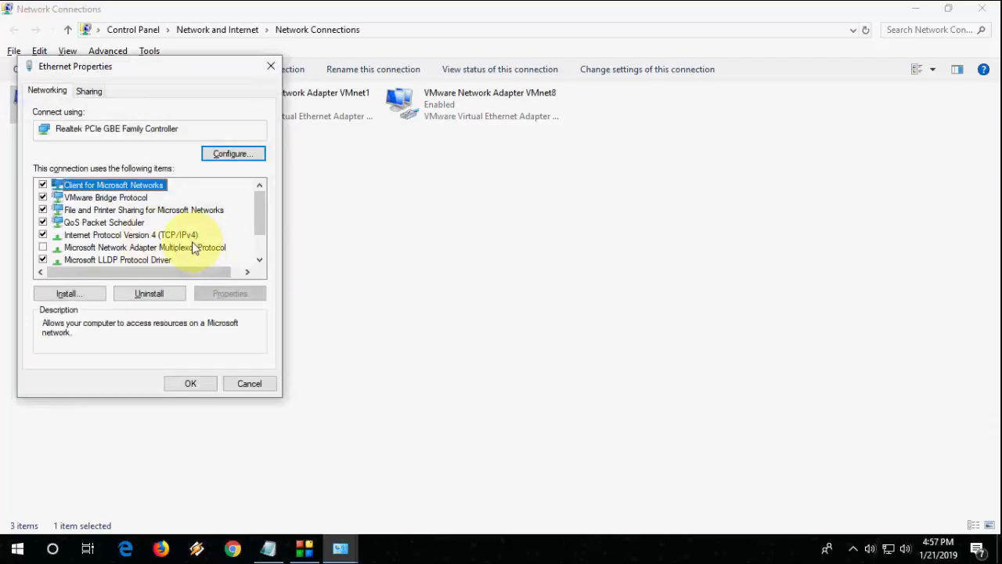
left_click(130, 235)
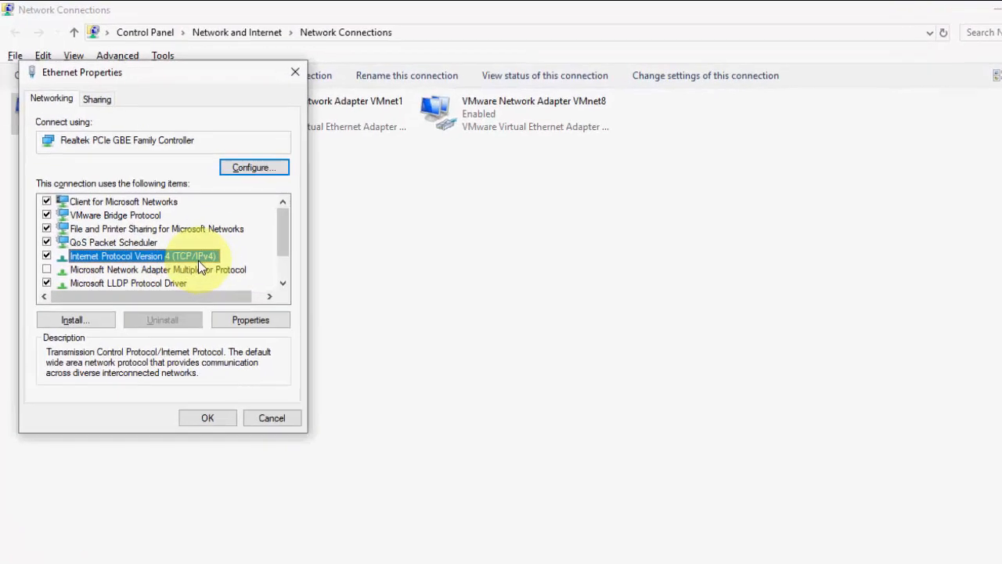
left_click(250, 320)
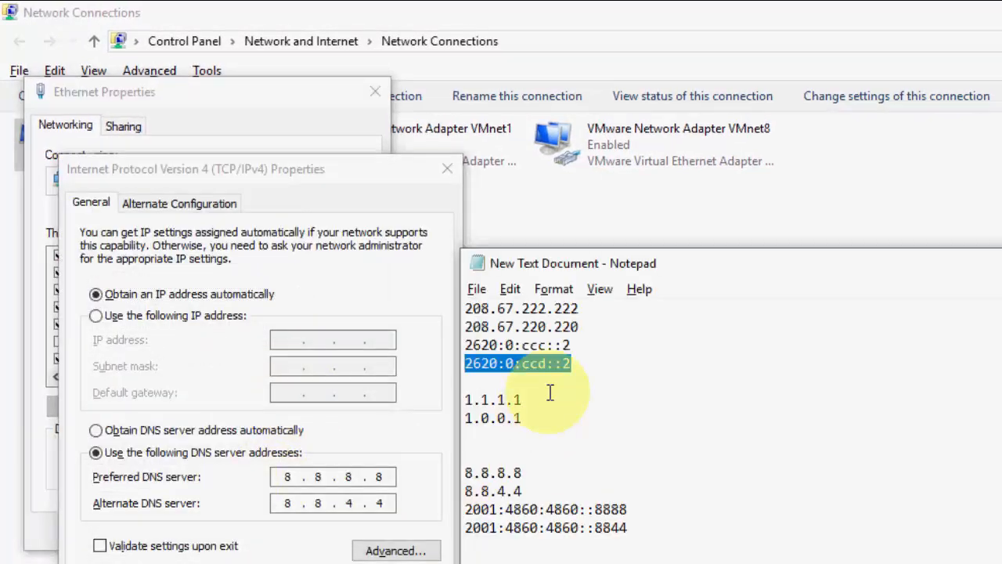
double_click(492, 399)
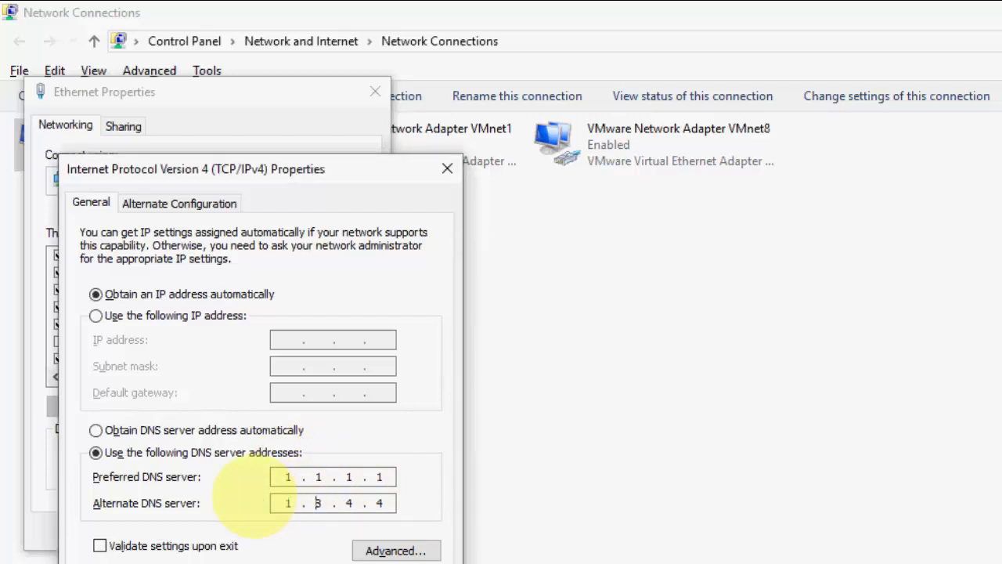
type("1.0.0.1")
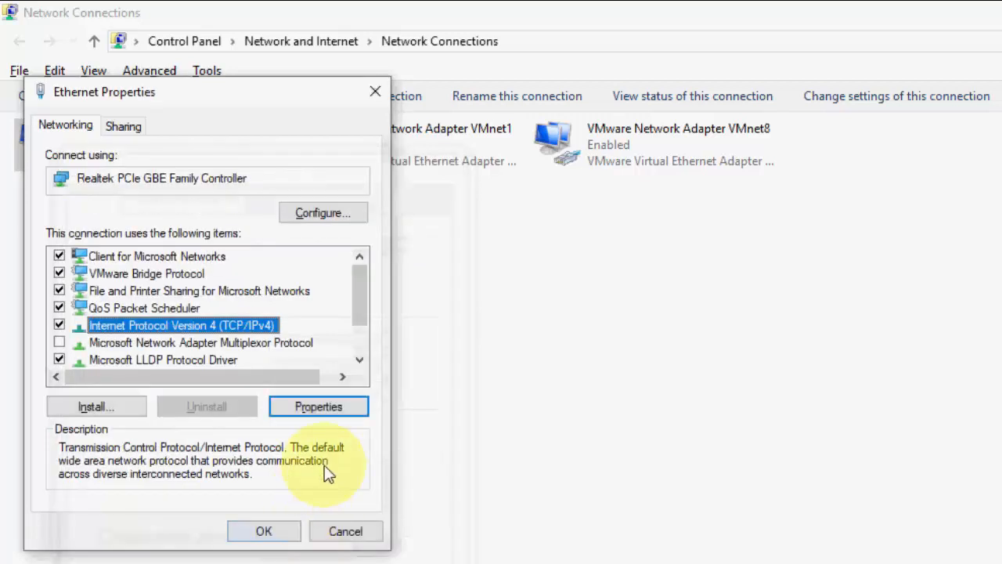
mouse_move(579, 369)
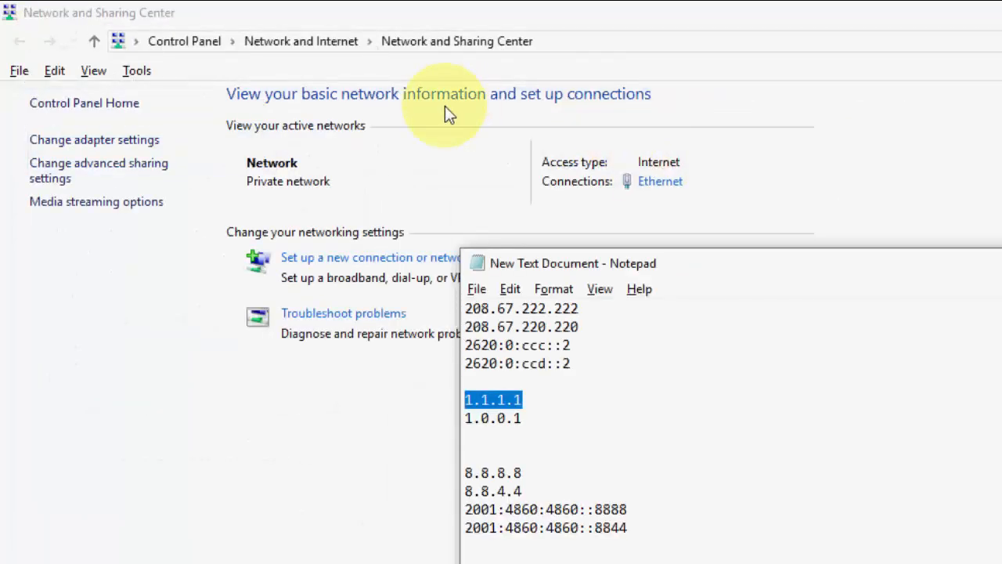
mouse_move(529, 473)
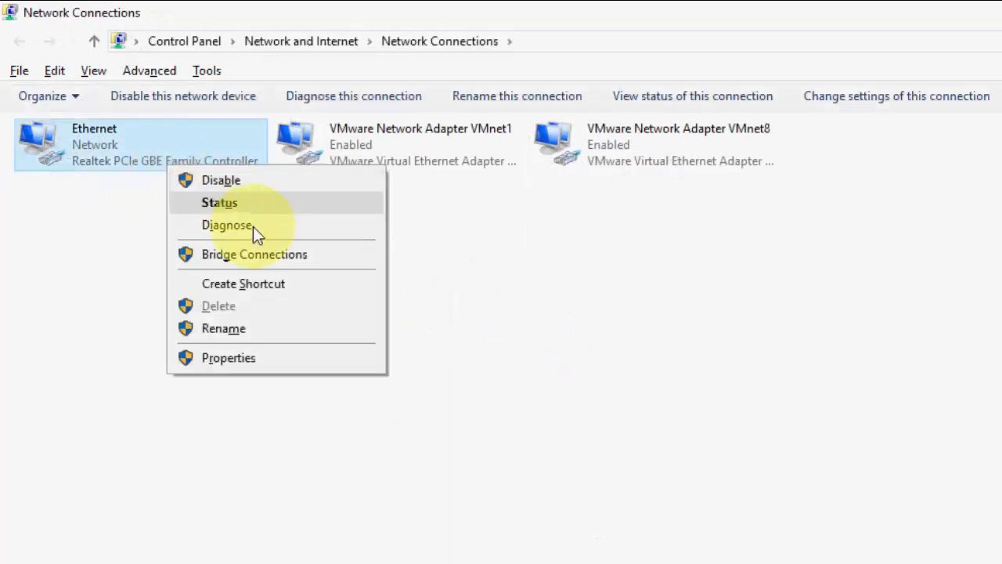
left_click(228, 357)
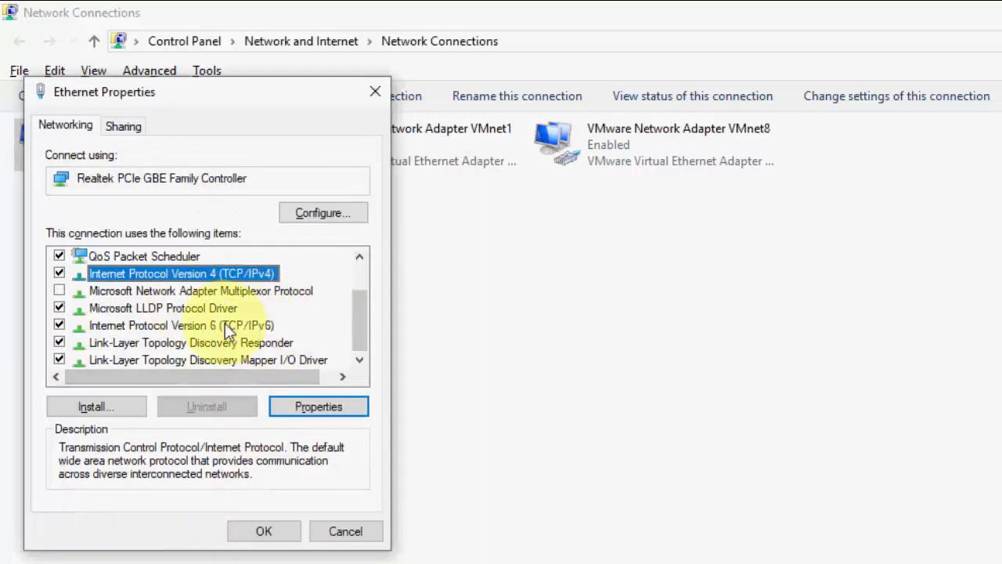
mouse_move(117, 337)
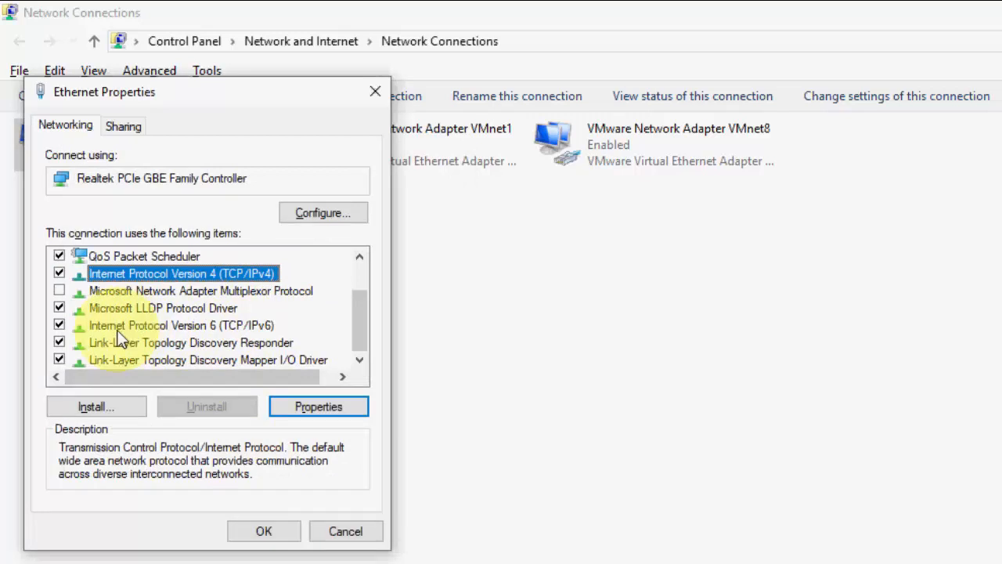
mouse_move(216, 348)
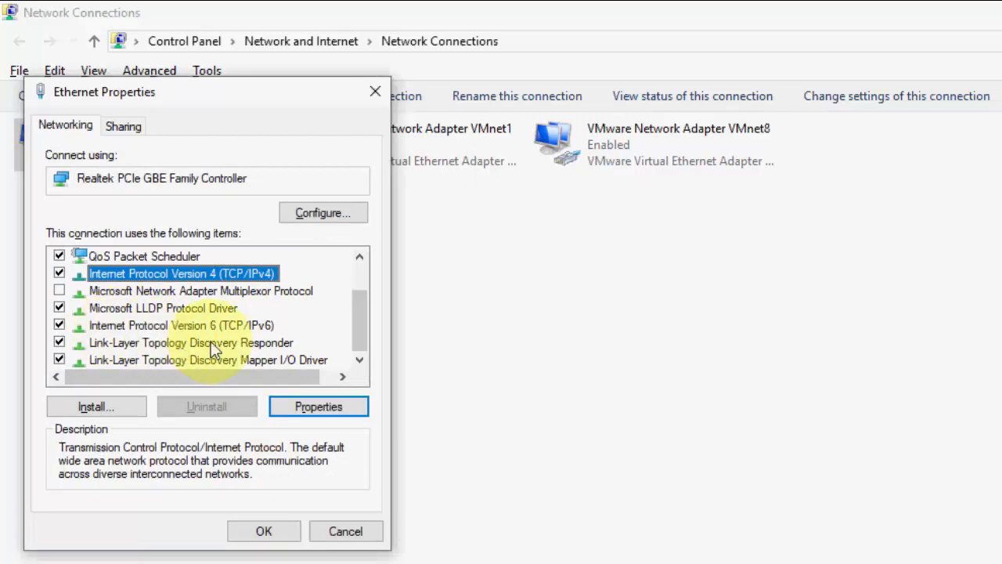
Enter IPv6 preferred DNS 2001:4860:4860::8888, close the dialogs and refresh the desktop.
left_click(318, 406)
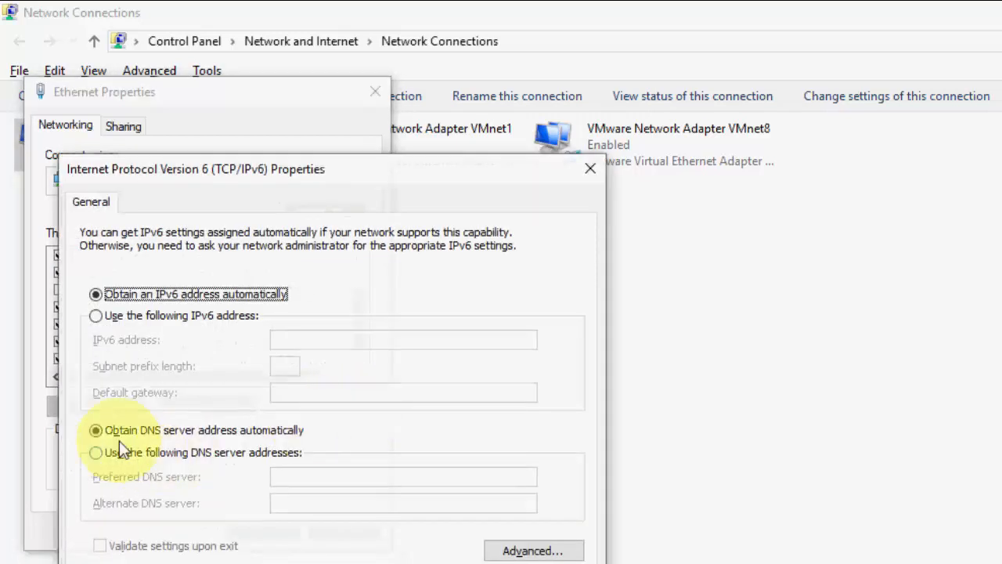
left_click(94, 452)
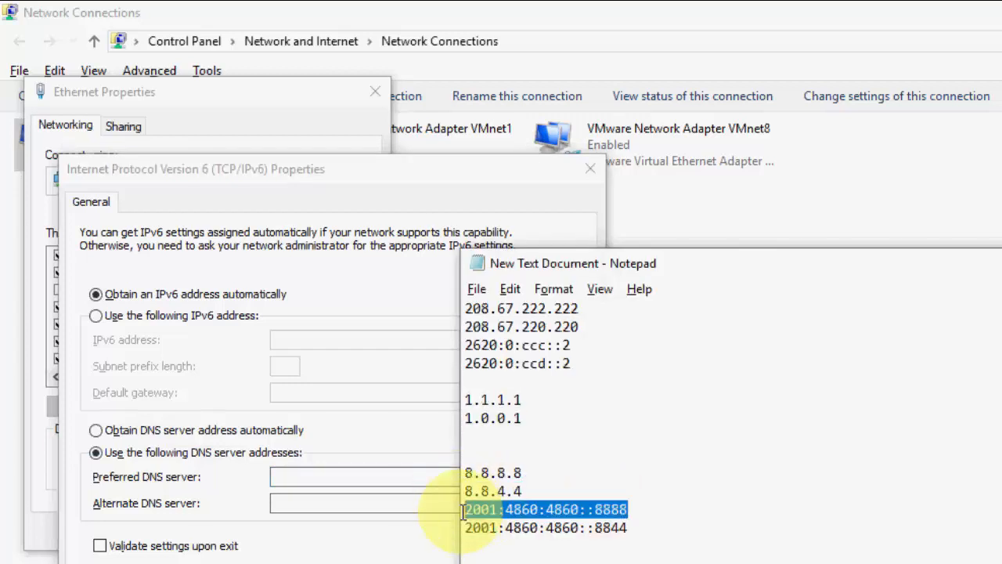
type("2001:4860:4860::8888")
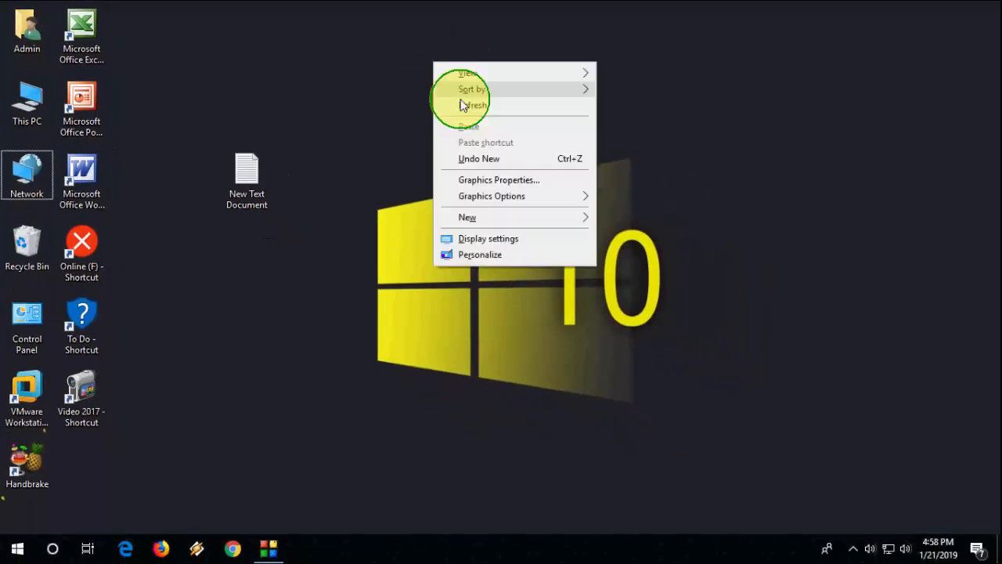
left_click(473, 105)
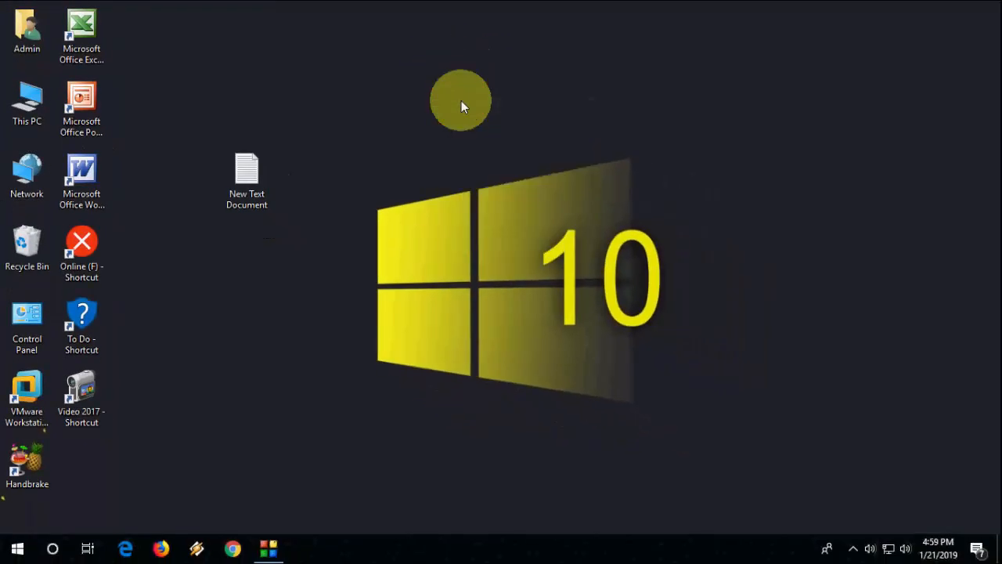